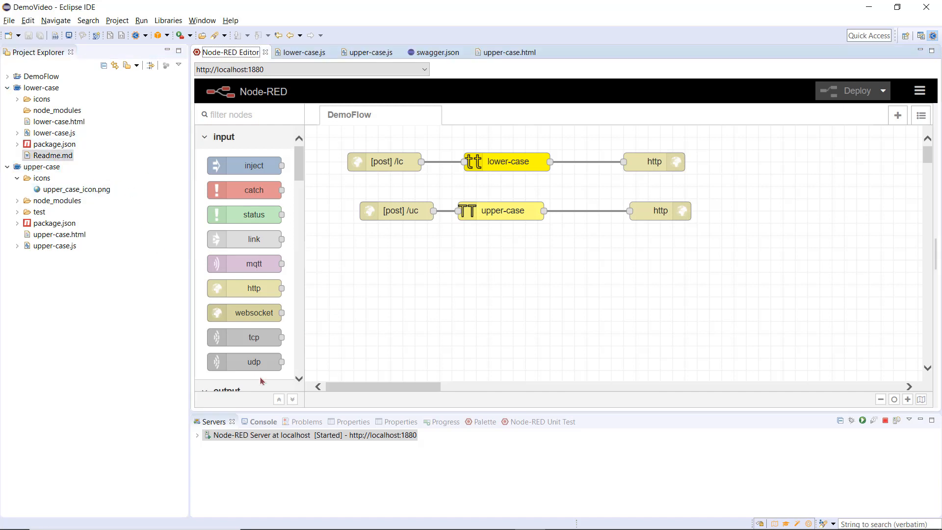
Step: Append "Use it with the HCL getting started sample." to the Readme.md description and select it for reuse
double_click(53, 155)
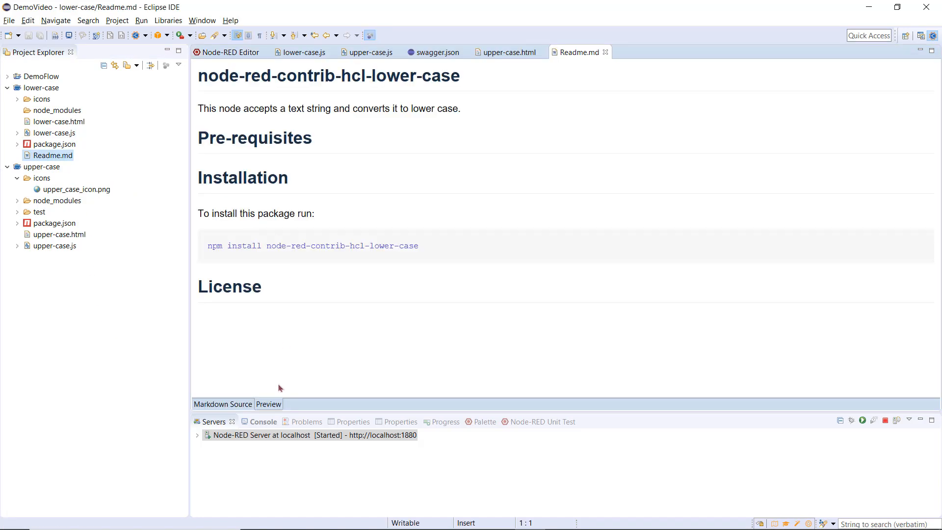
text(Us)
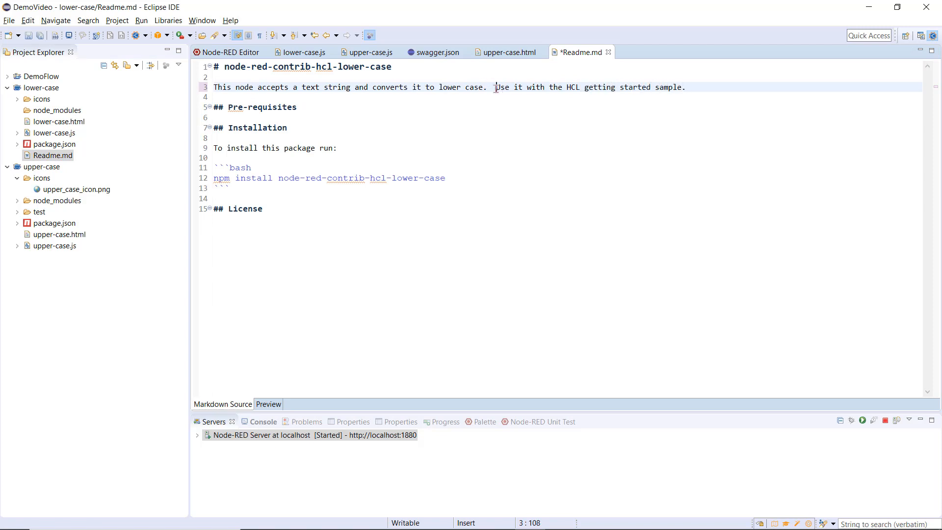
drag(496, 87, 685, 88)
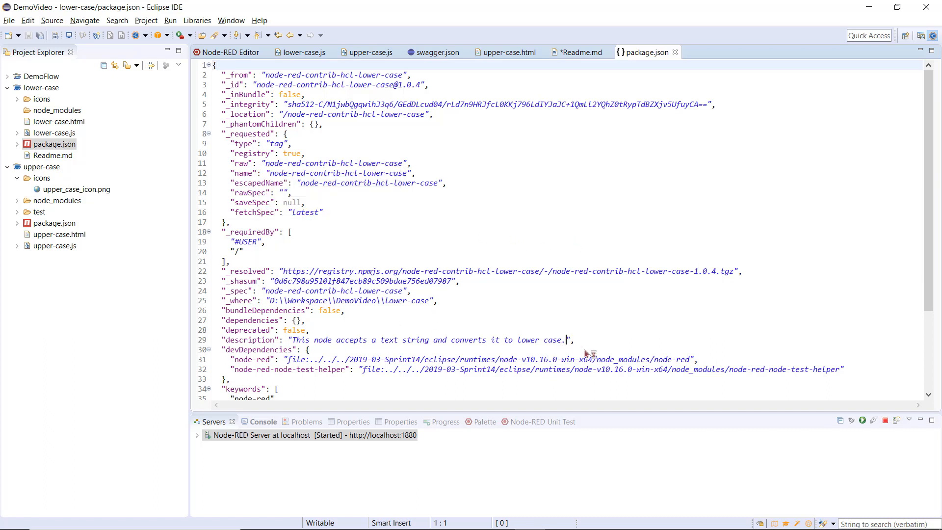
Step: Extend the package.json description with the HCL sample sentence and replace all 1.0.4 with 1.0.5
text(Use it with the HCL getting started sample.)
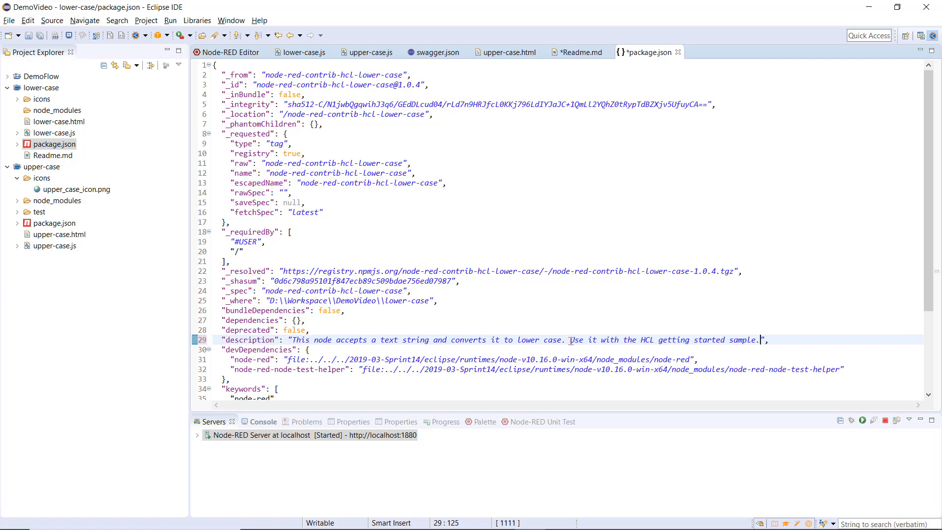
key(Ctrl+f)
text(1)
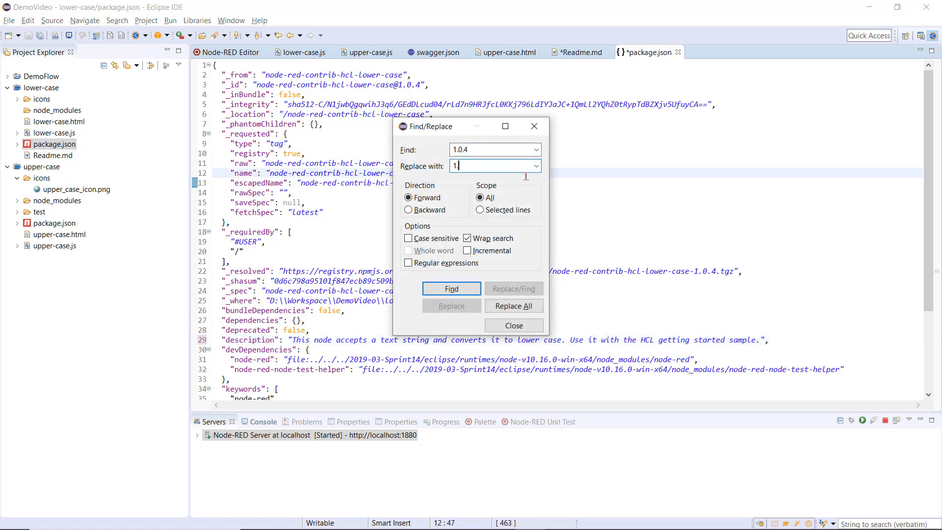
text(.0.5)
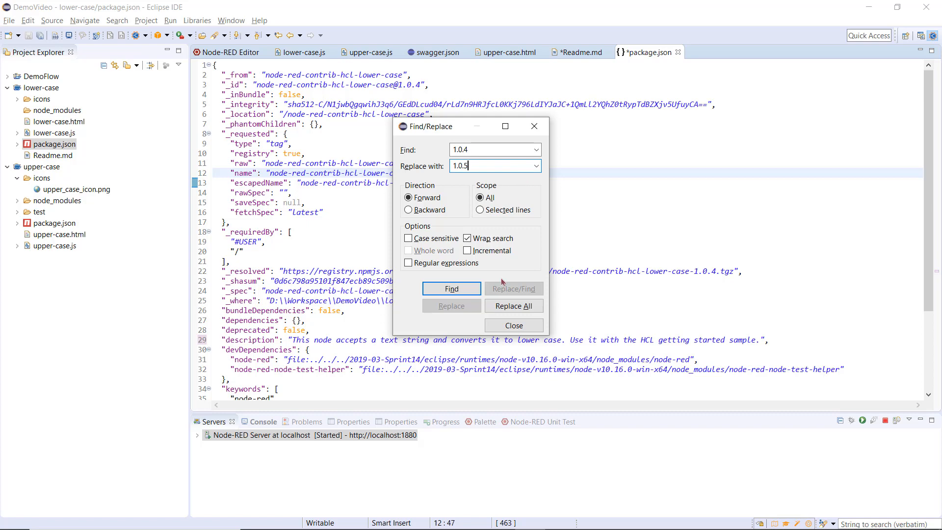
click(513, 306)
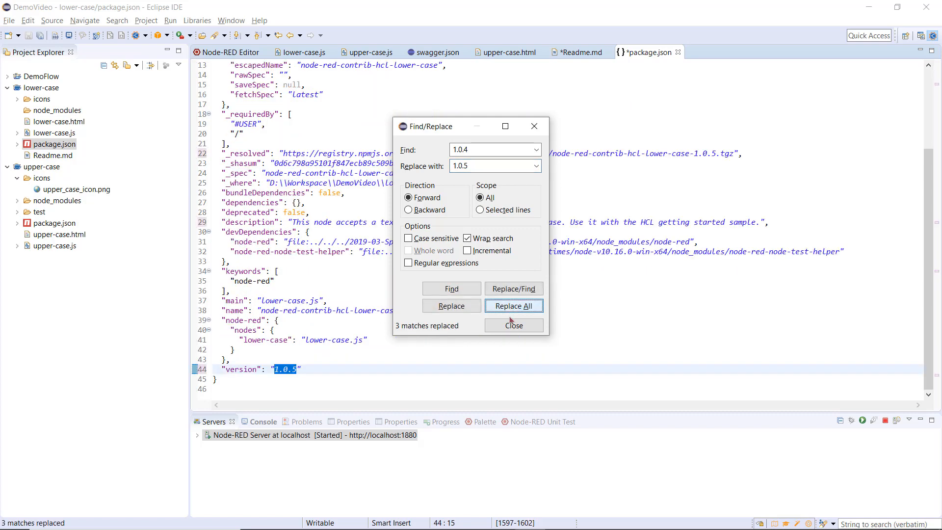
click(513, 325)
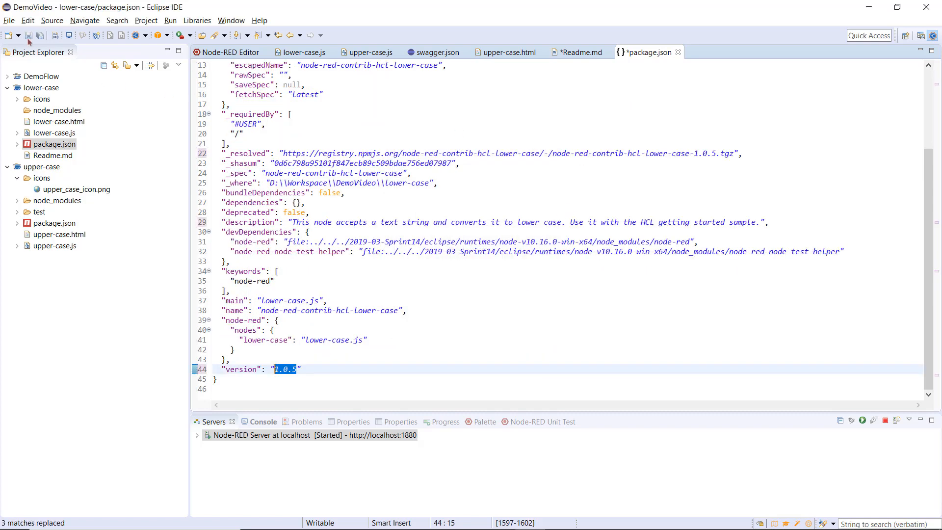
Step: Save all, set the lower-case node colour to #ff0000 in lower-case.html and save
click(229, 52)
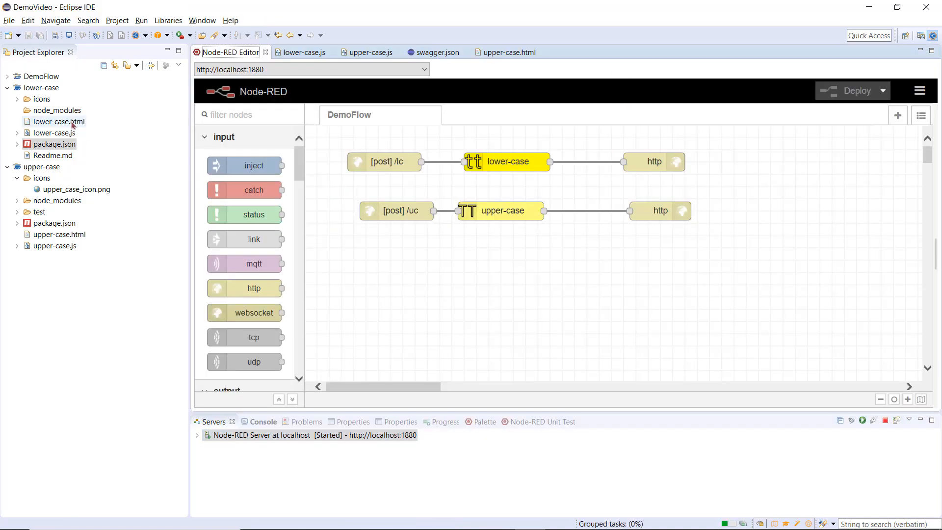
double_click(60, 120)
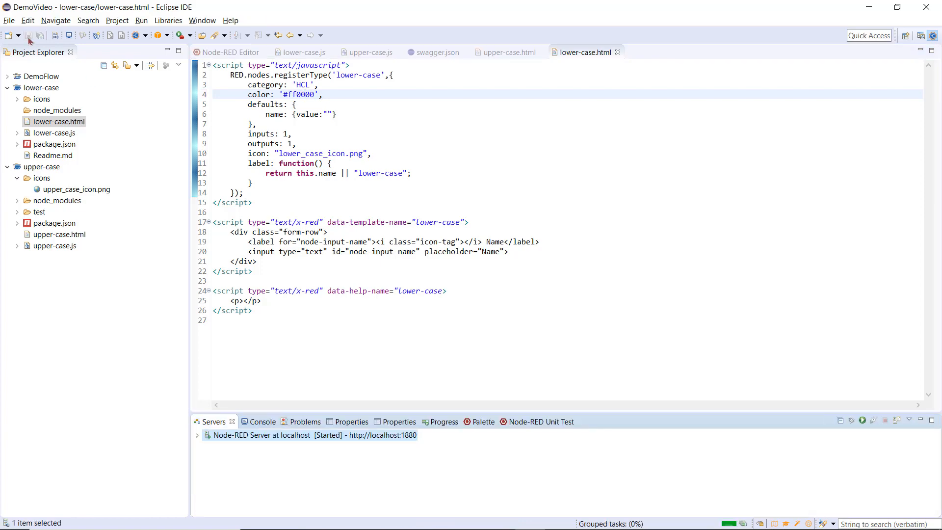
click(229, 52)
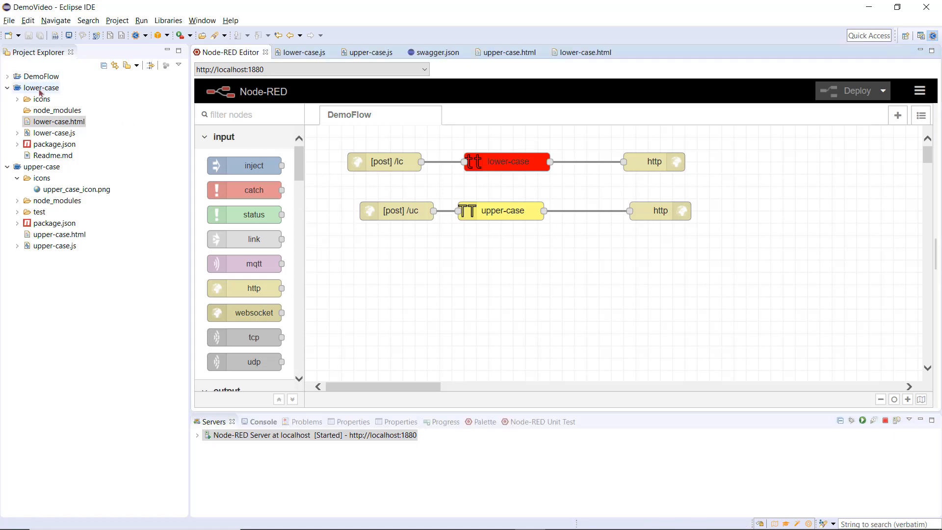
Step: Start the Publish Node wizard from the lower-case project's Node-RED context menu
right_click(42, 88)
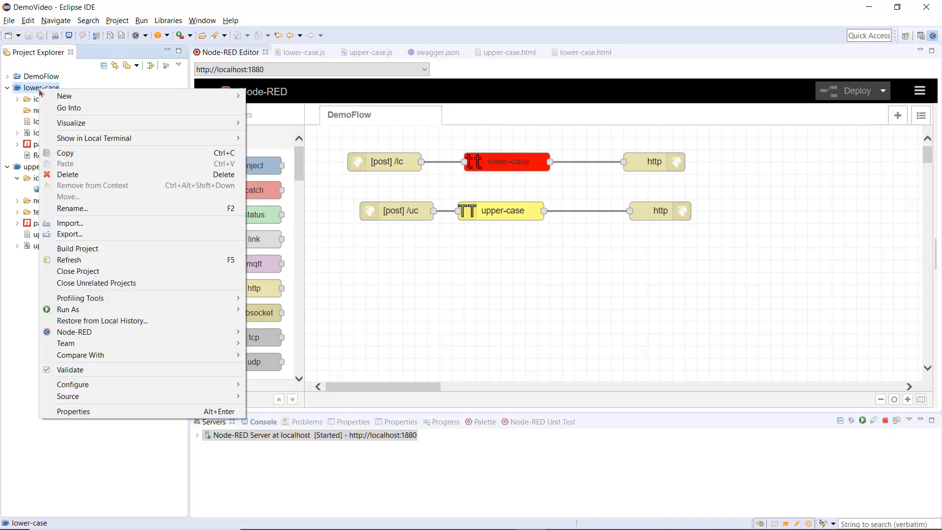
mouse_move(90, 344)
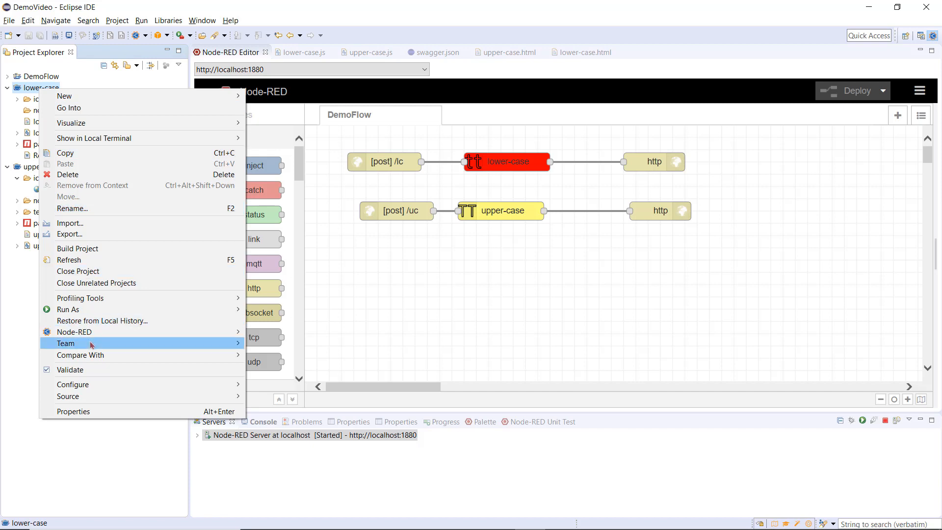
mouse_move(75, 332)
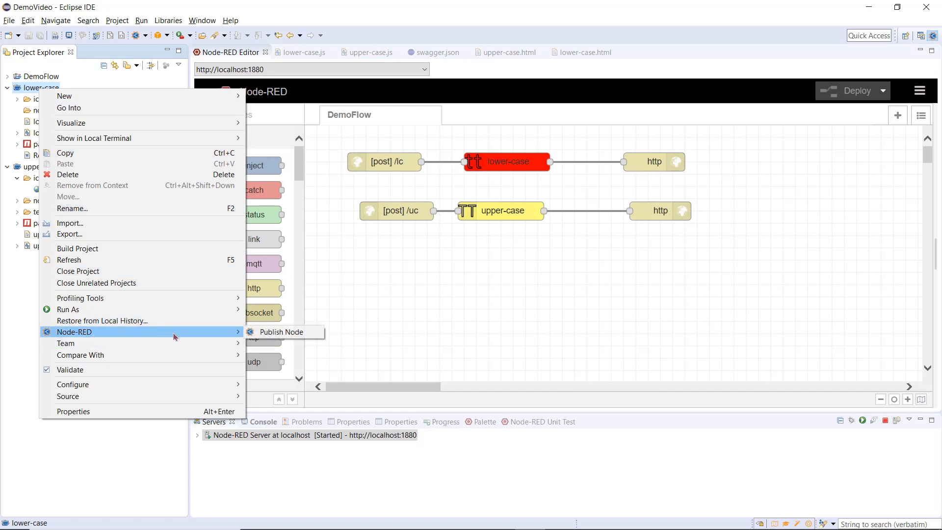
mouse_move(282, 331)
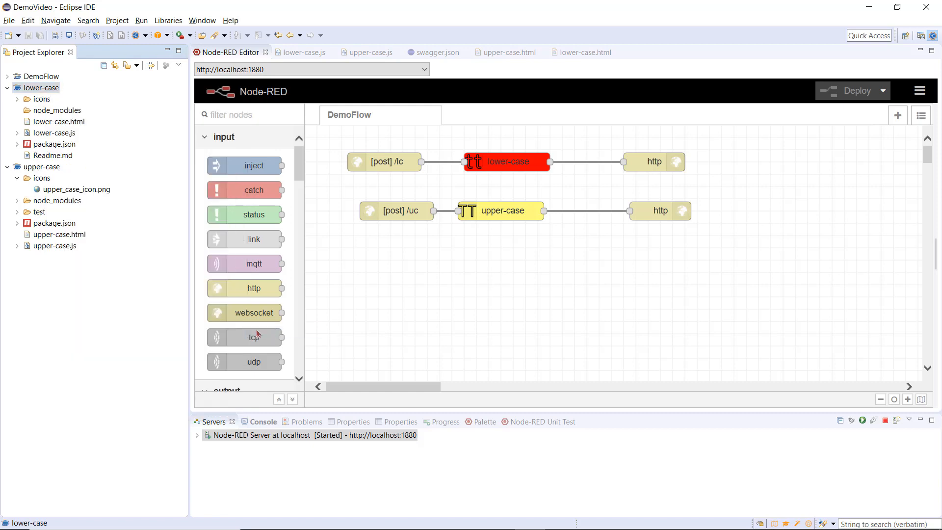
mouse_move(136, 339)
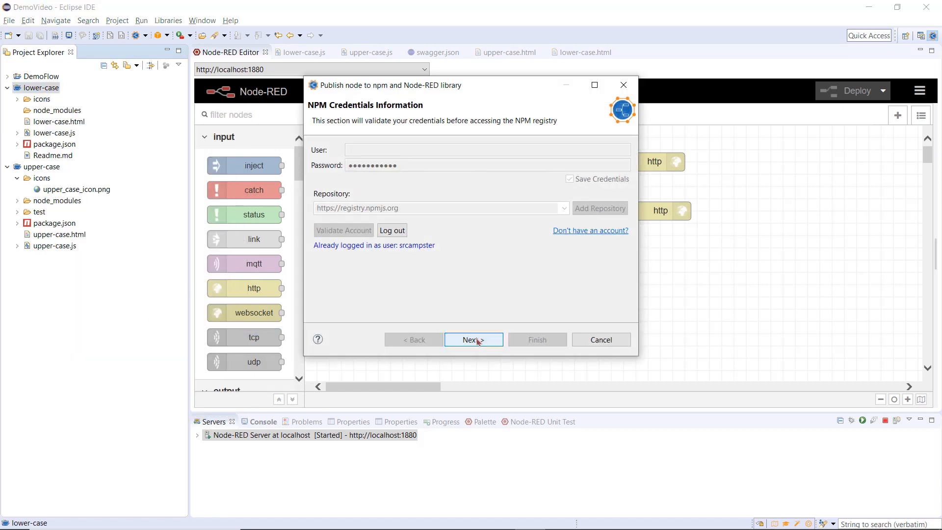
Step: Exclude .project, .settings, node_modules and package-lock.json, name the package hcl-lower-case, and publish to npm
click(474, 340)
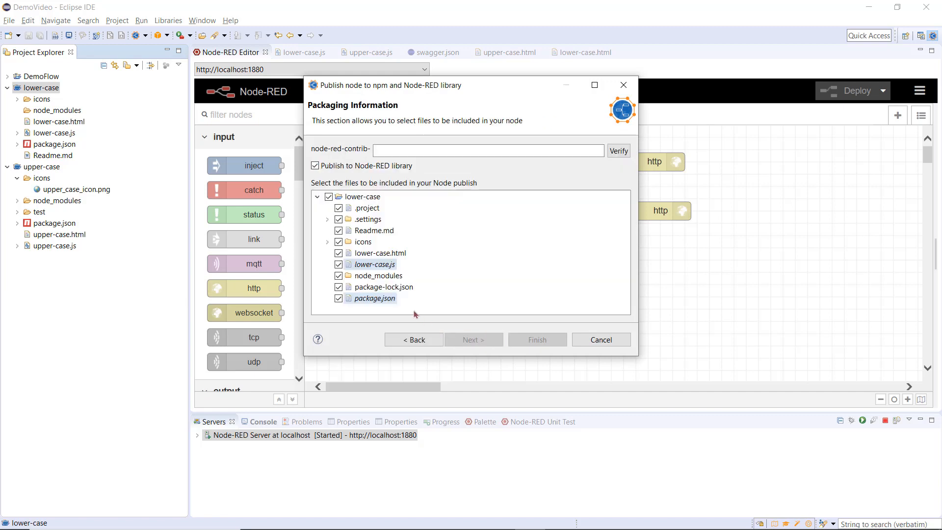
mouse_move(403, 312)
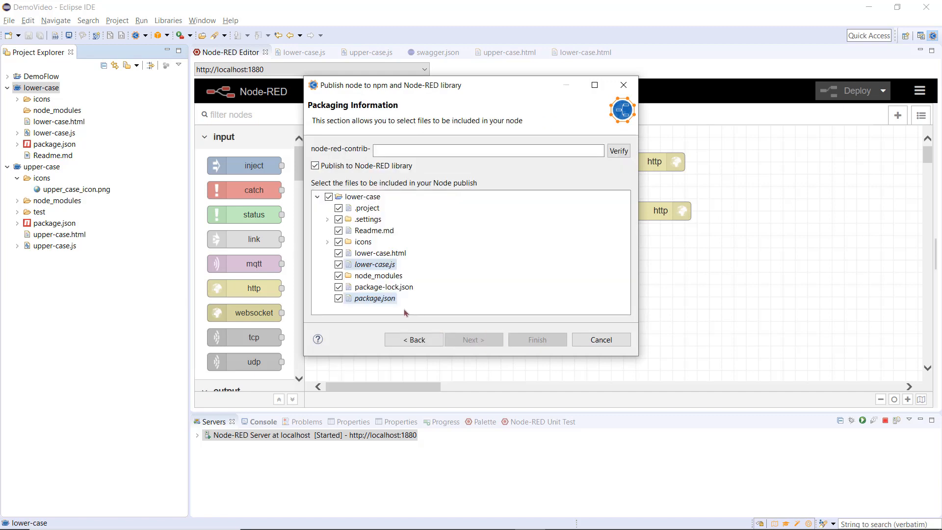
click(383, 287)
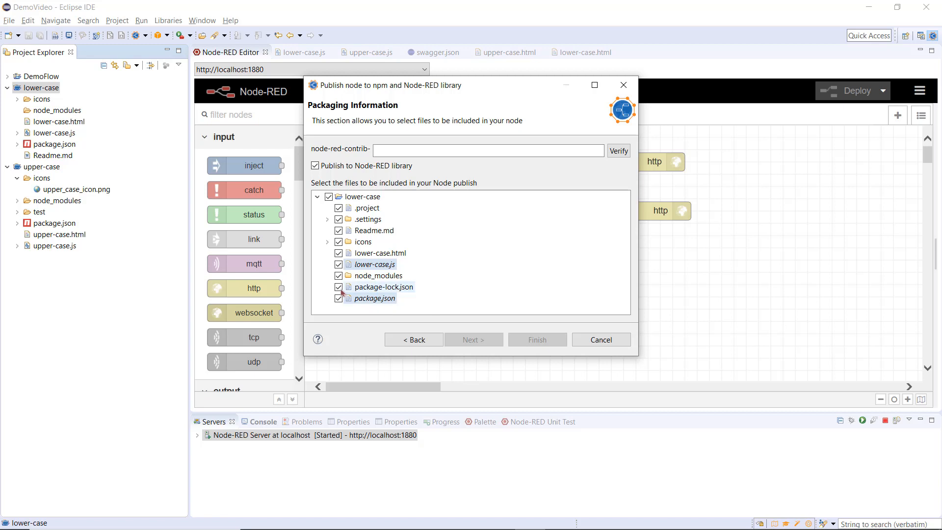
click(339, 208)
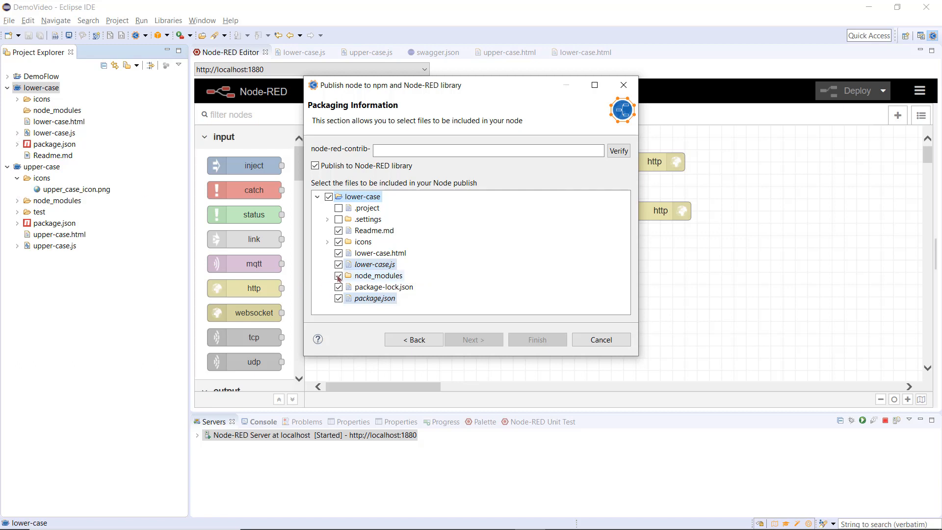
mouse_move(339, 280)
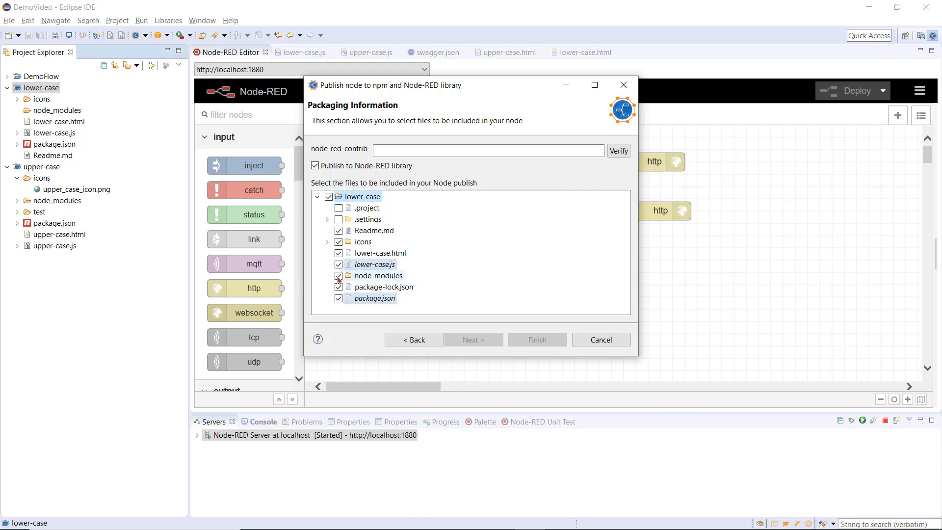
click(339, 275)
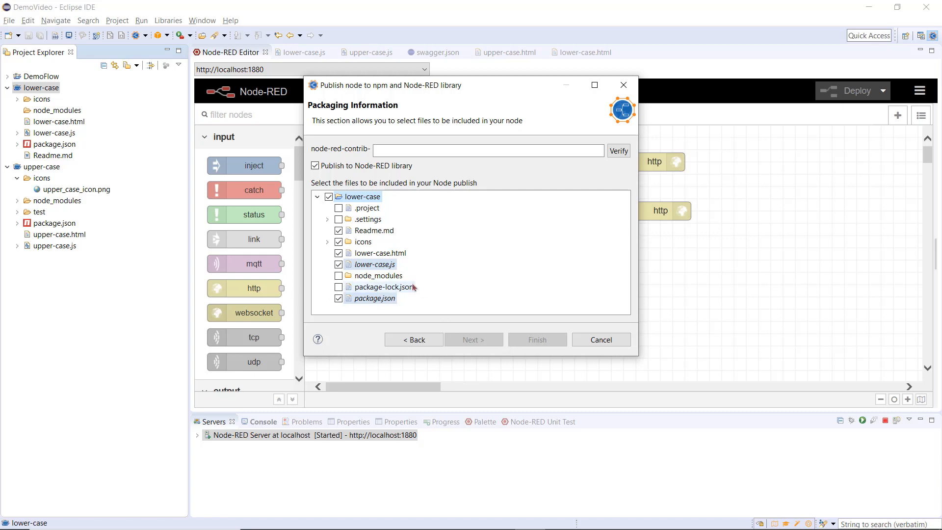
text(hcl-lower-case)
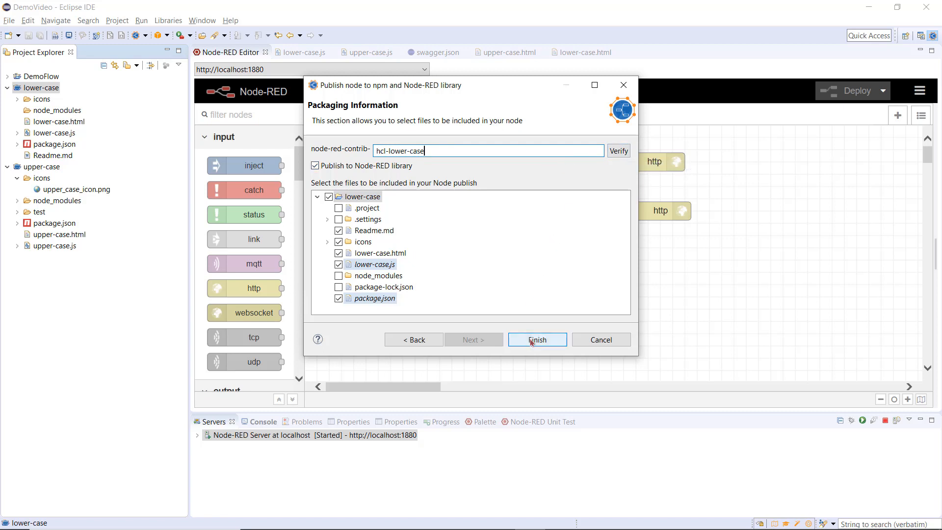
click(537, 340)
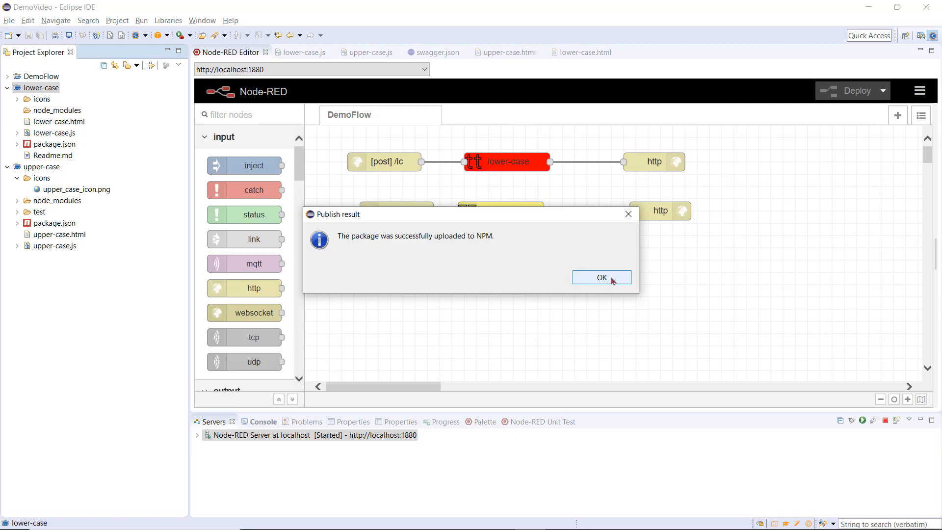
Step: Confirm the upload and review node-red-contrib-hcl-lower-case 1.0.5 with the new readme on npmjs.com
click(601, 277)
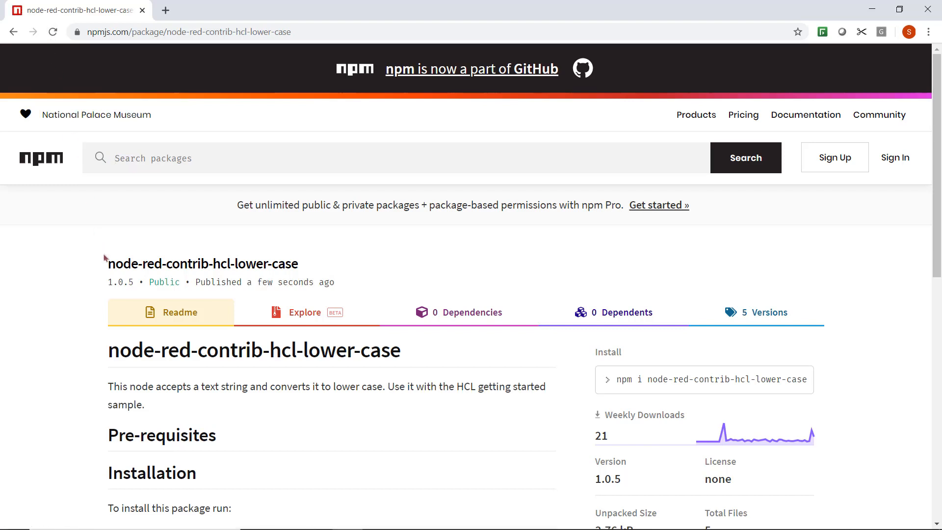
mouse_move(99, 342)
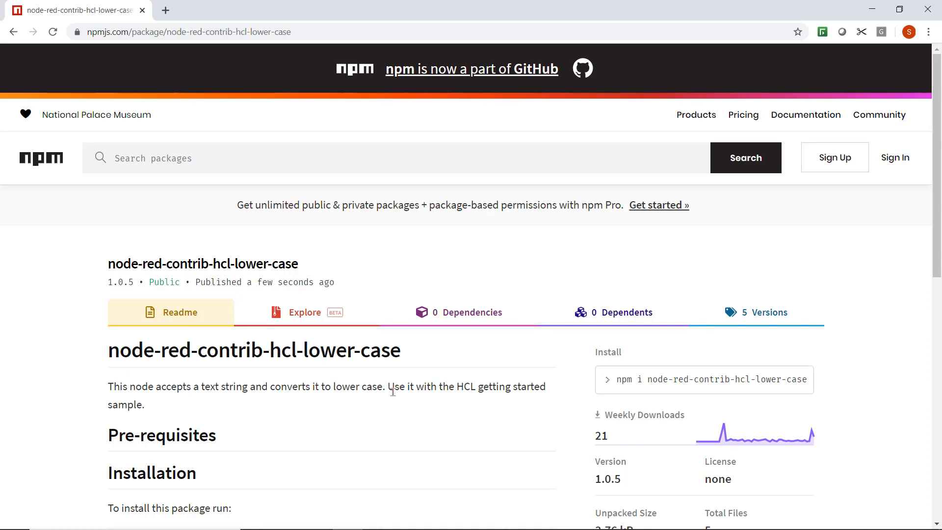
scroll(down, 3)
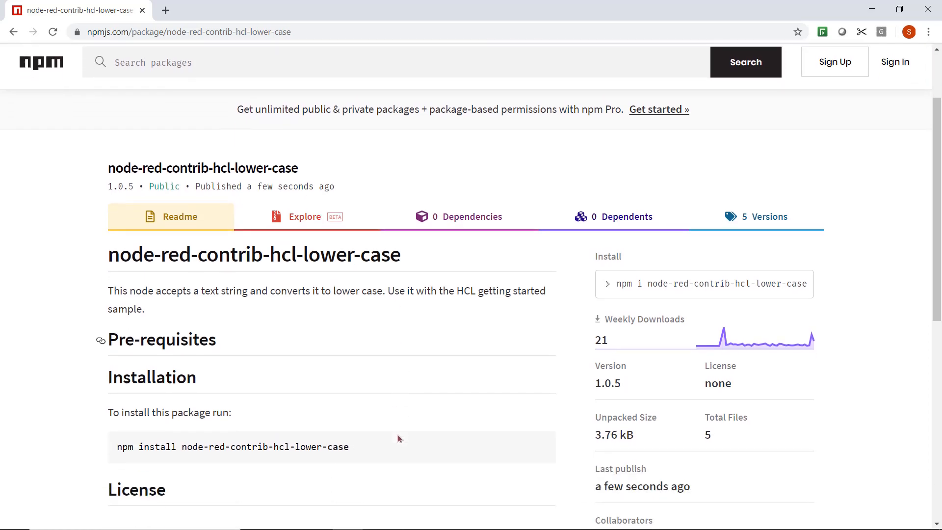